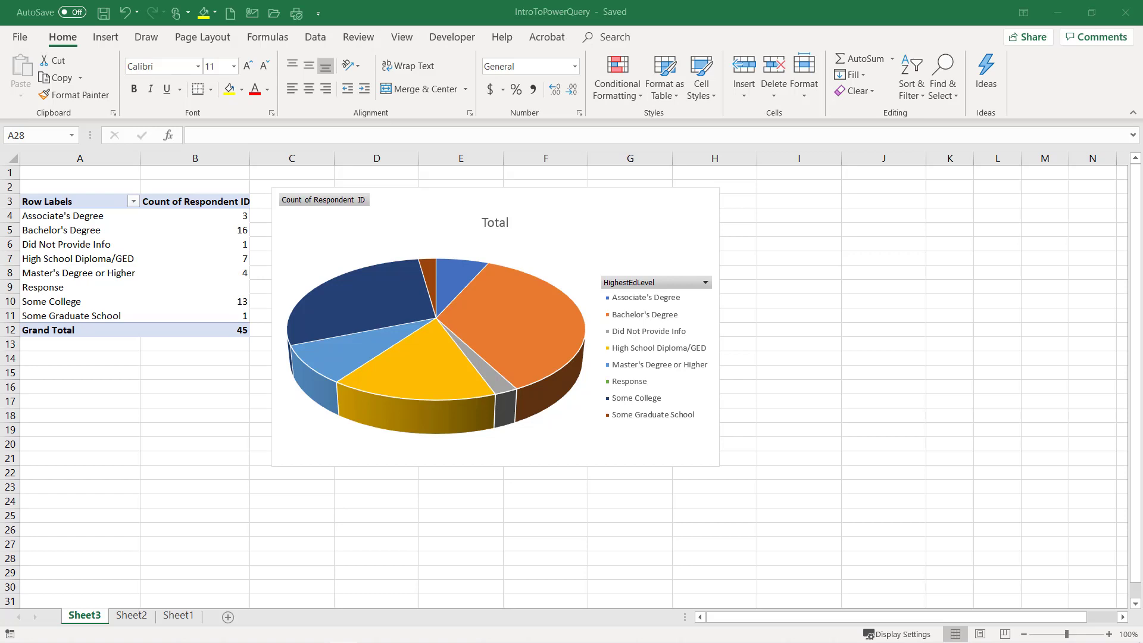
pyautogui.moveTo(262, 509)
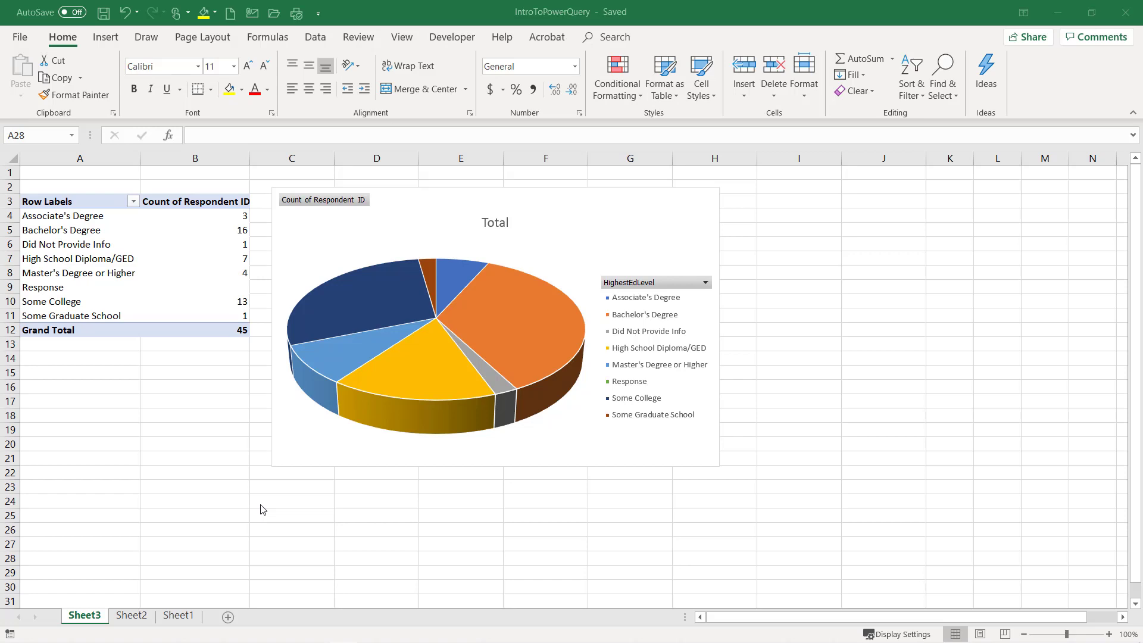
pyautogui.moveTo(317, 351)
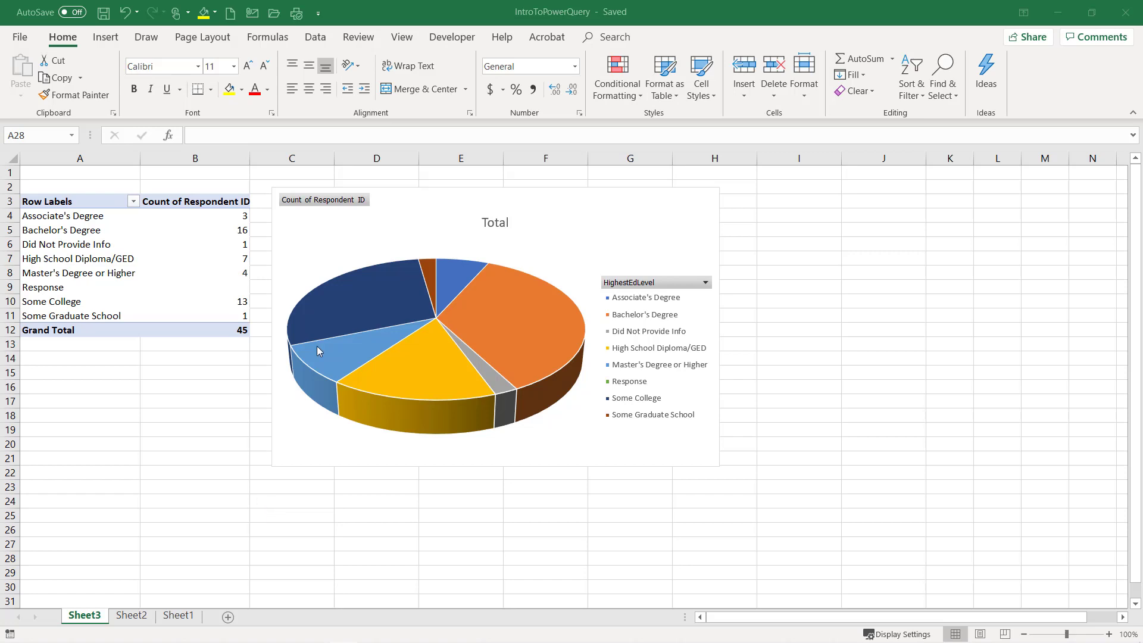
# From Data > Queries & Connections, open the 46-row Sheet query for editing in Power Query.
pyautogui.click(80, 559)
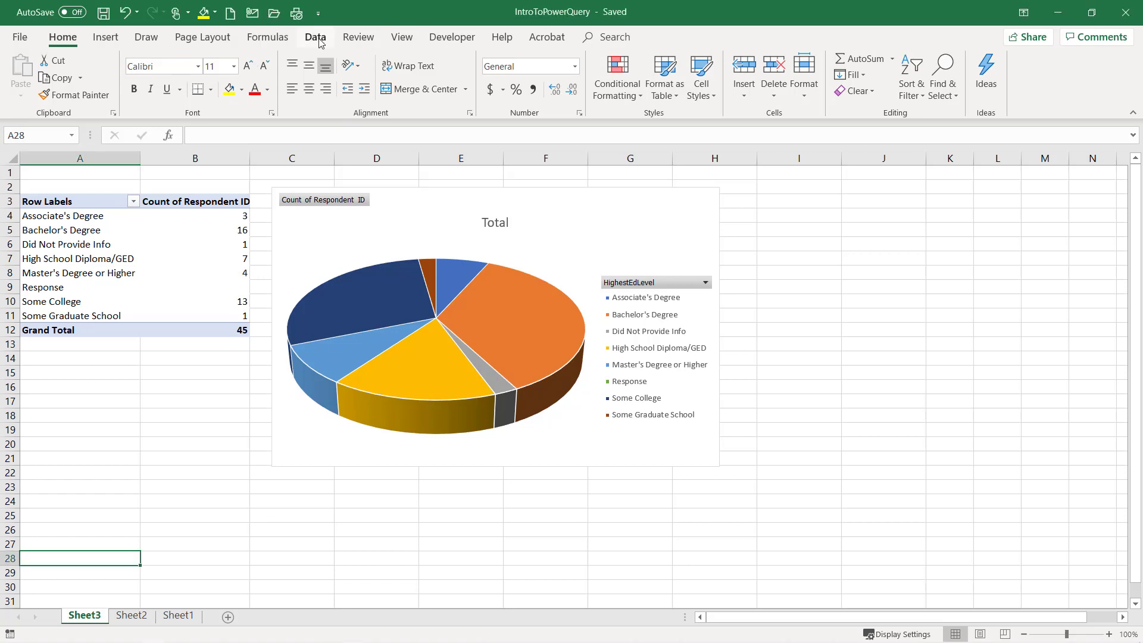
pyautogui.click(315, 37)
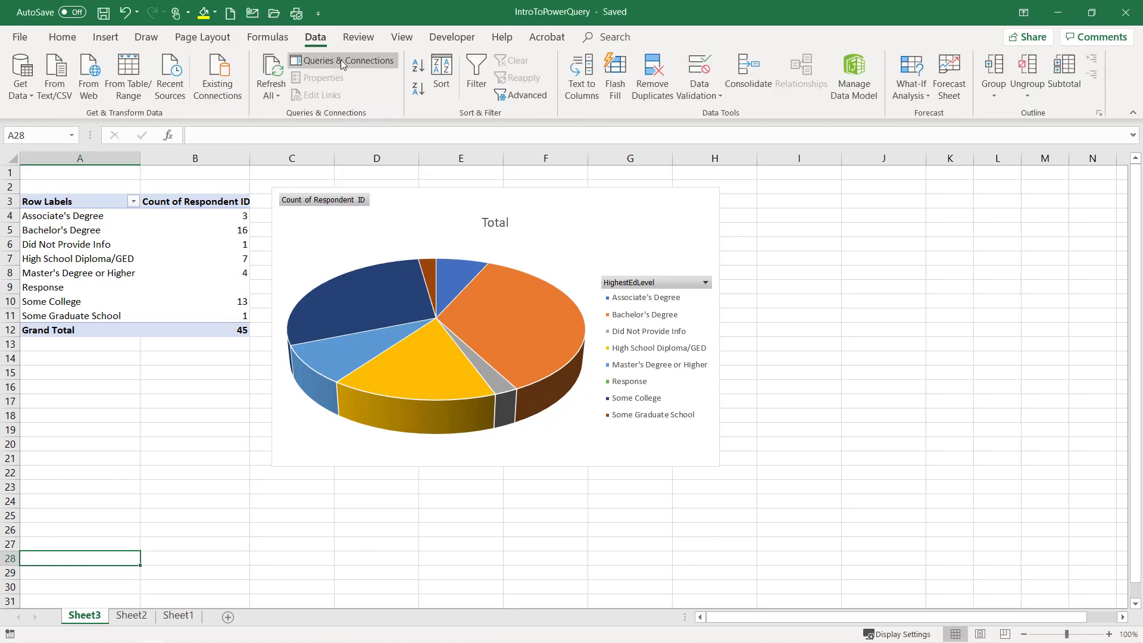
pyautogui.click(343, 61)
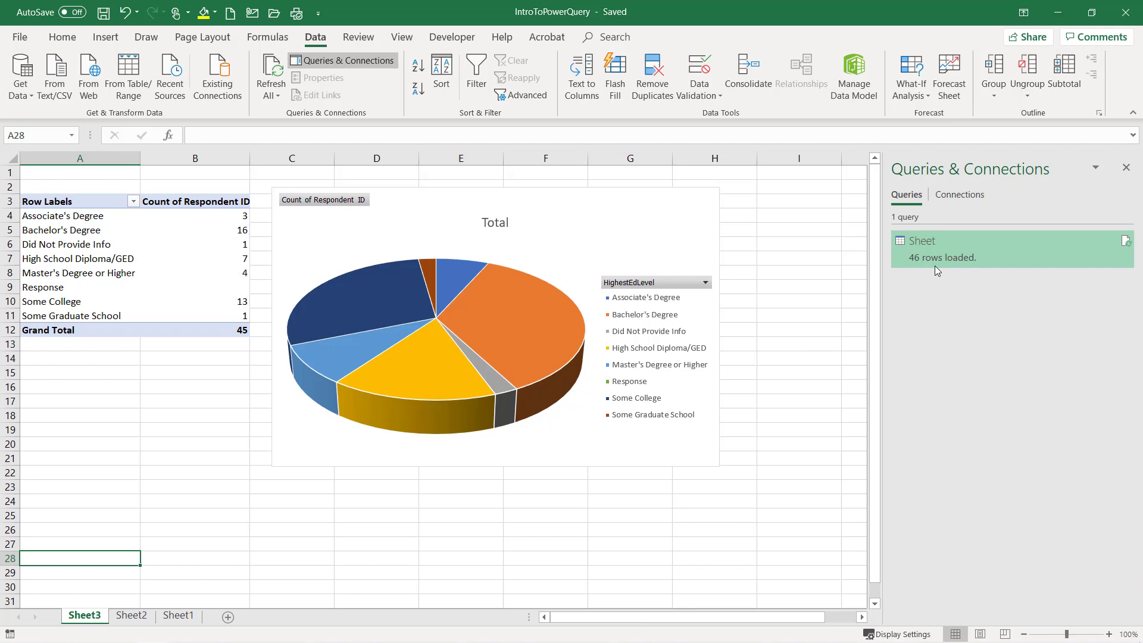
pyautogui.rightClick(941, 247)
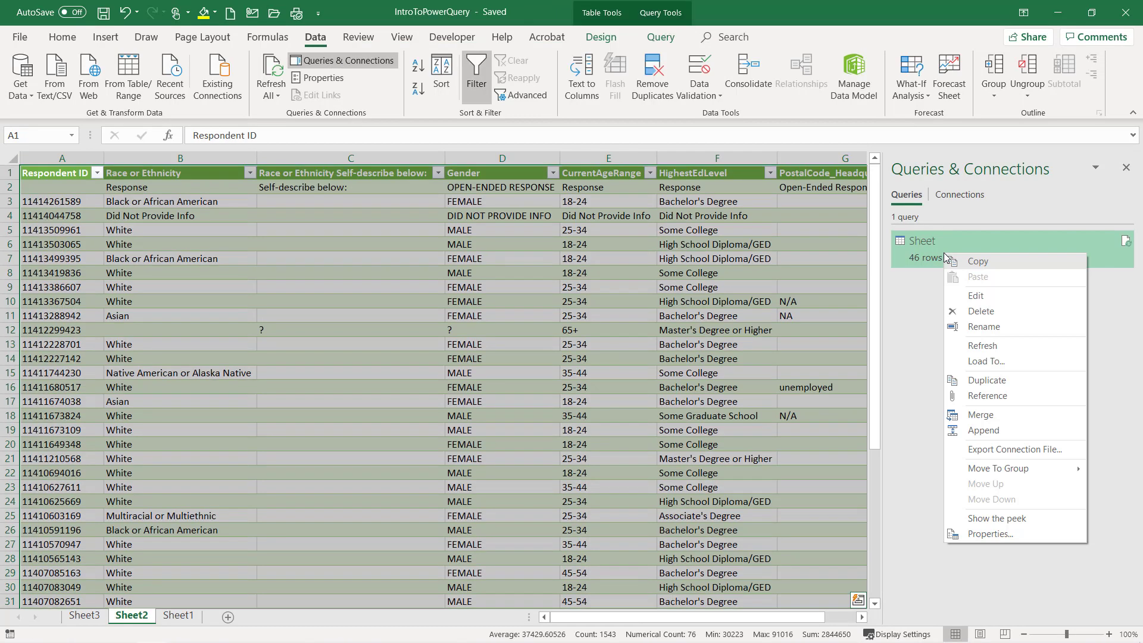
pyautogui.moveTo(985, 301)
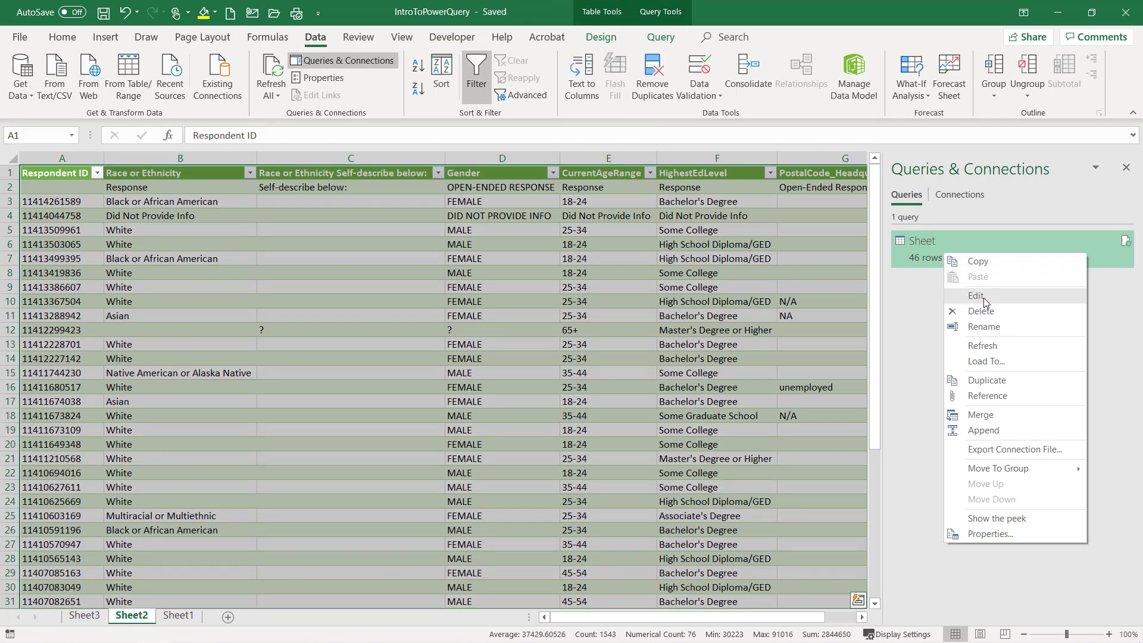
pyautogui.click(976, 297)
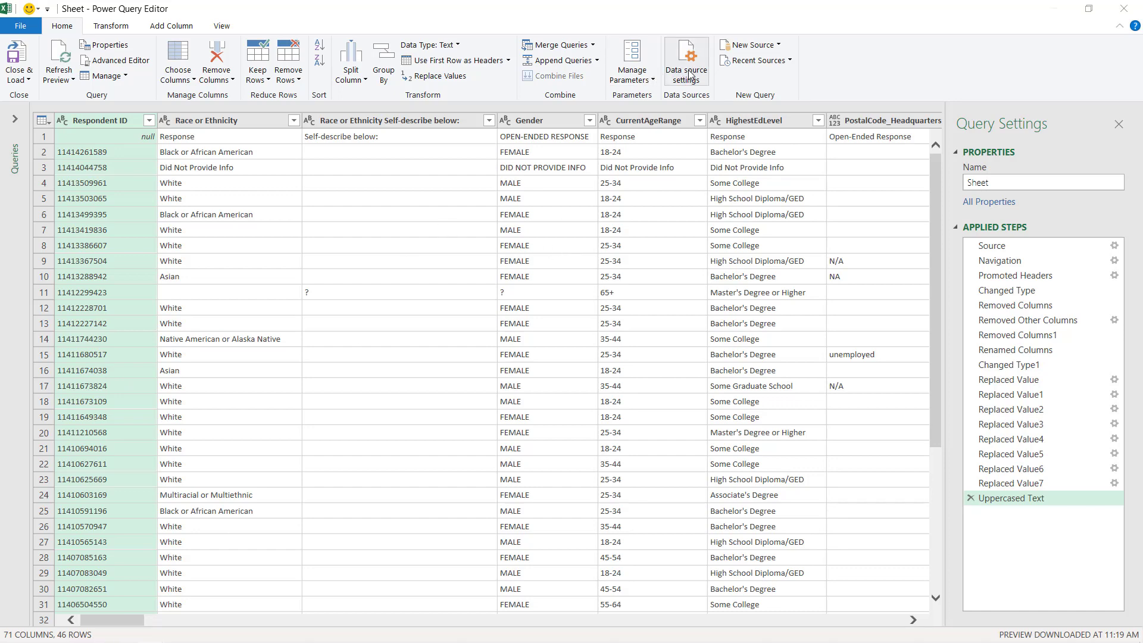
# Check the data source settings show samplesurveyresults.xlsx, then set the editor aside.
pyautogui.click(685, 60)
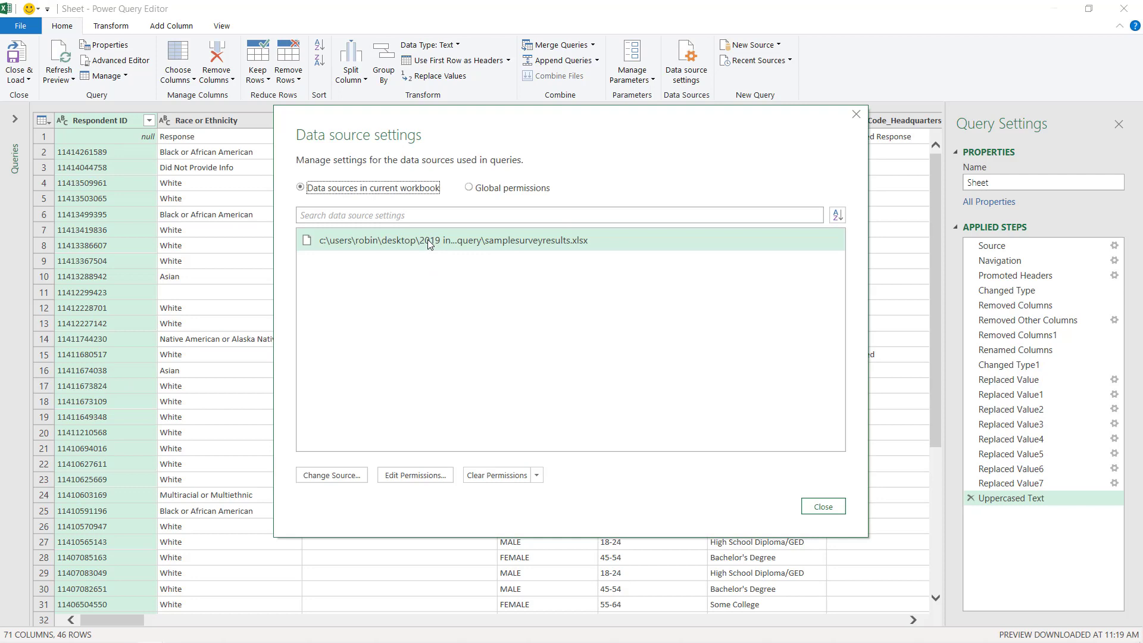
pyautogui.moveTo(440, 244)
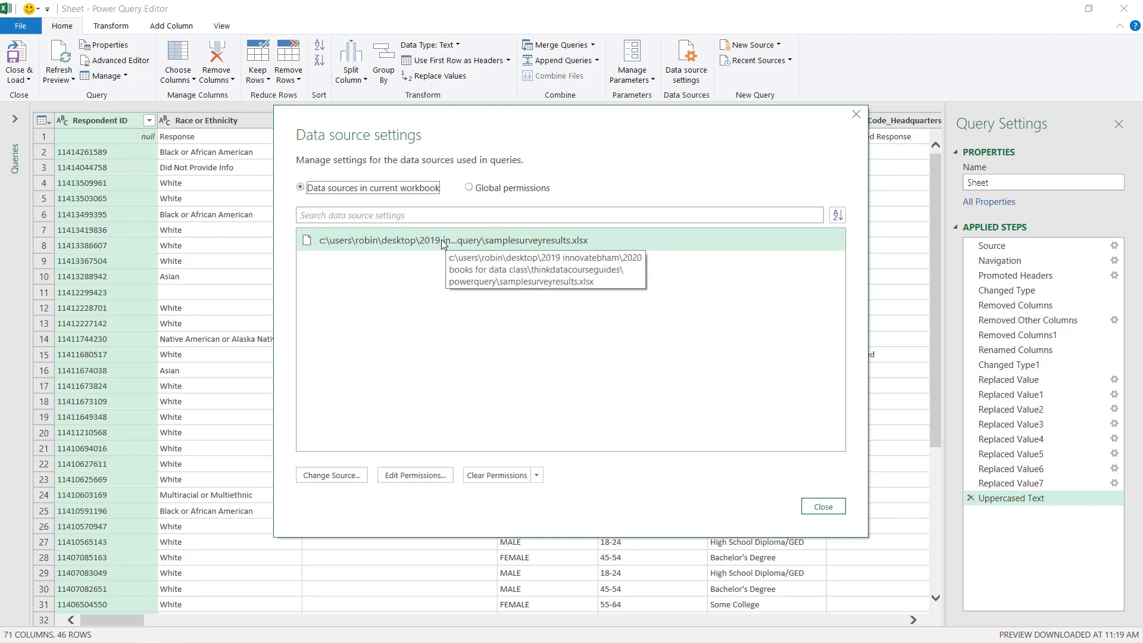
pyautogui.moveTo(459, 248)
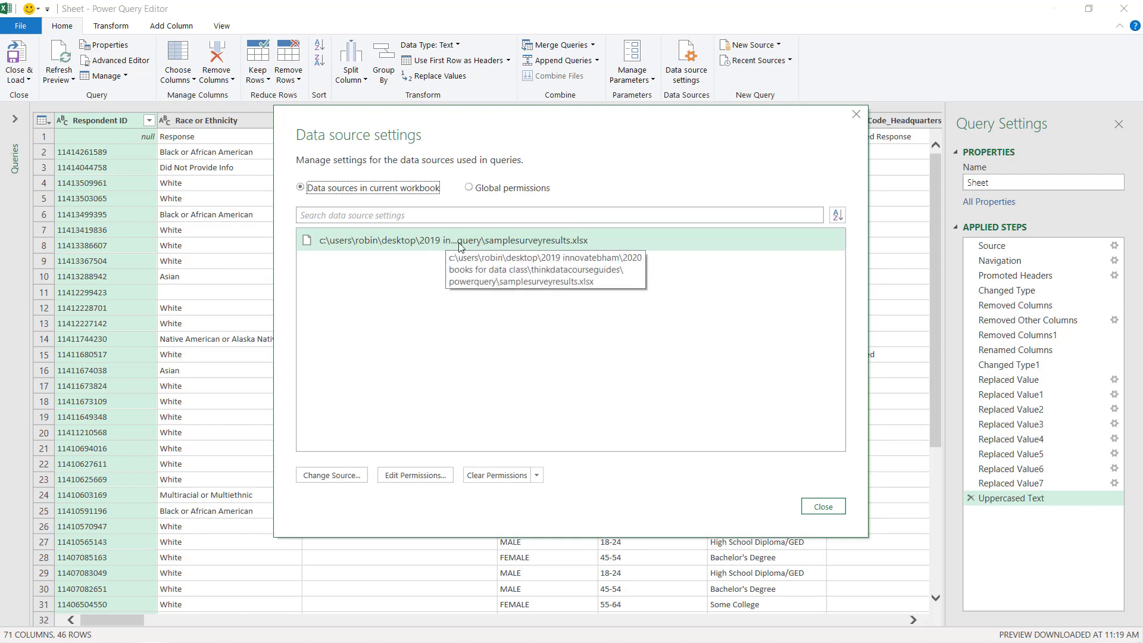
pyautogui.moveTo(493, 314)
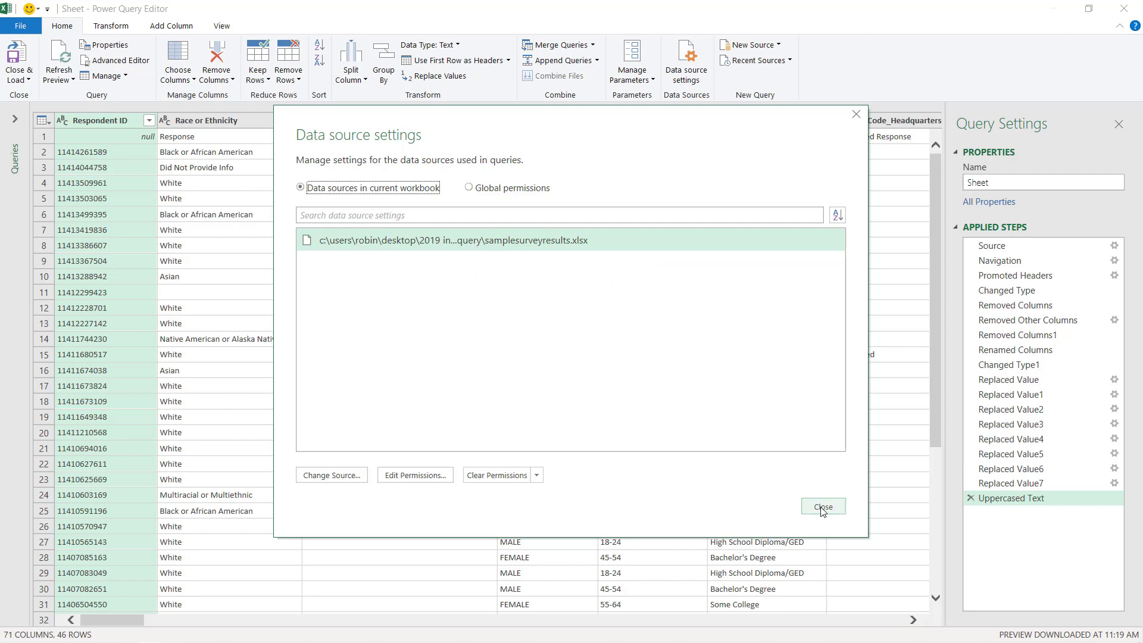
pyautogui.click(823, 506)
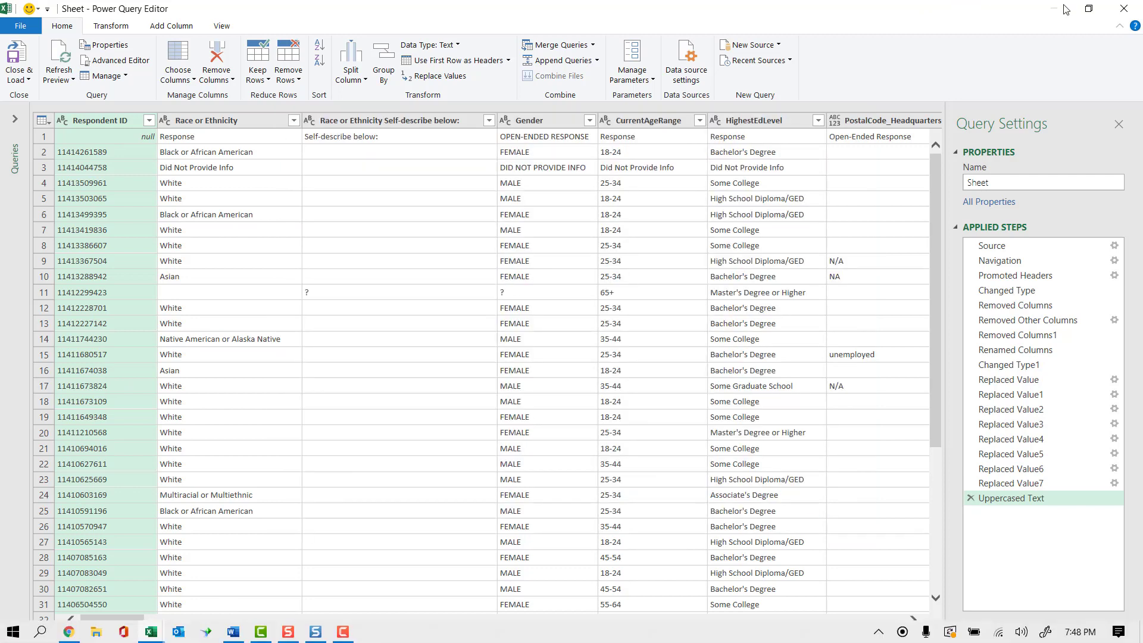
pyautogui.click(17, 60)
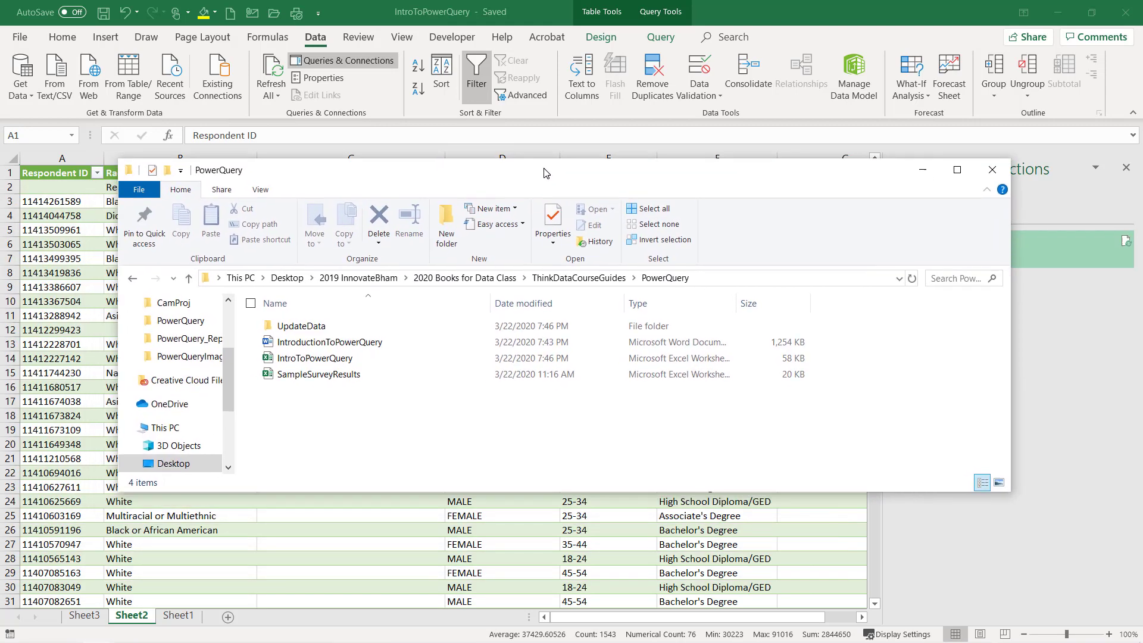
# Browse into the UpdateData folder holding the three survey results workbooks.
pyautogui.doubleClick(300, 326)
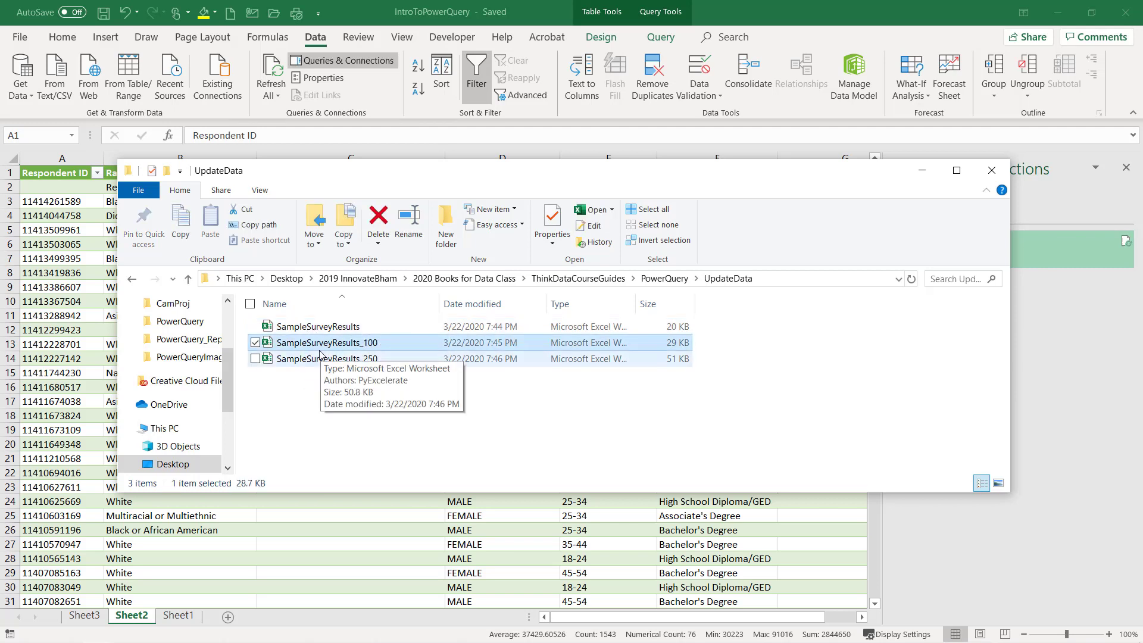
pyautogui.moveTo(344, 343)
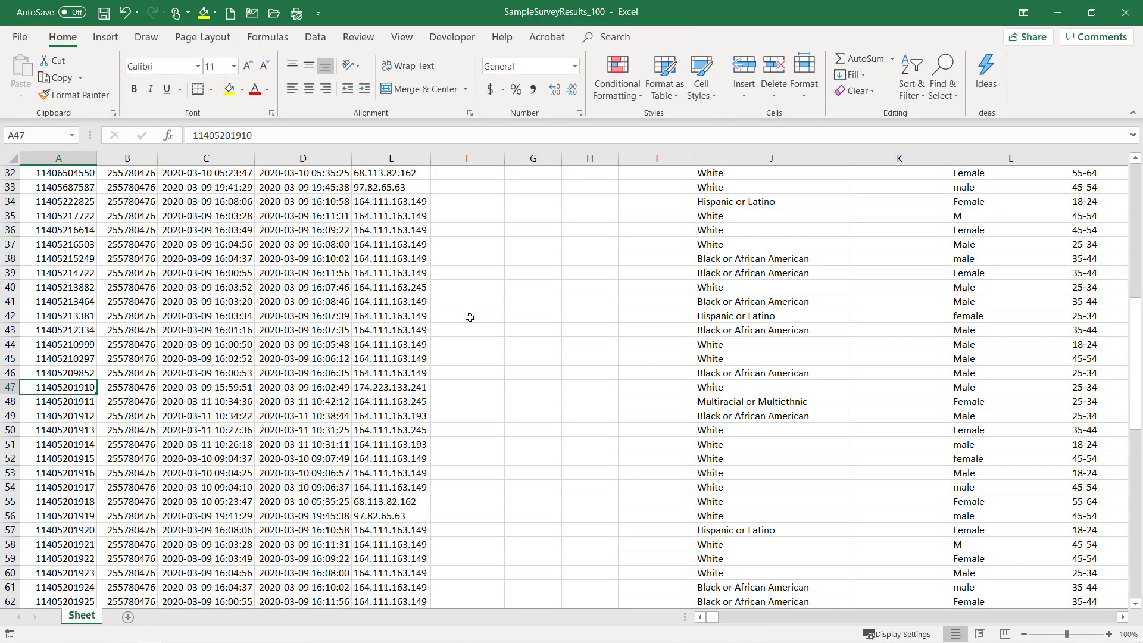
# Save the 100-row workbook over SampleSurveyResults.xlsx, replacing the query's original source file.
pyautogui.scroll(3)
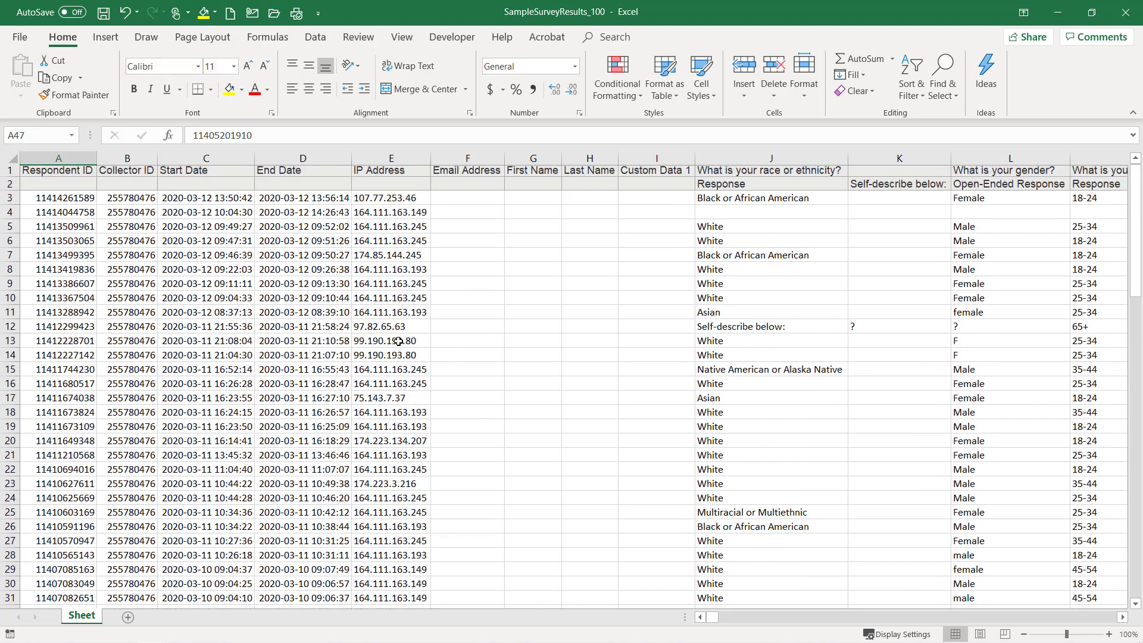
pyautogui.scroll(-3)
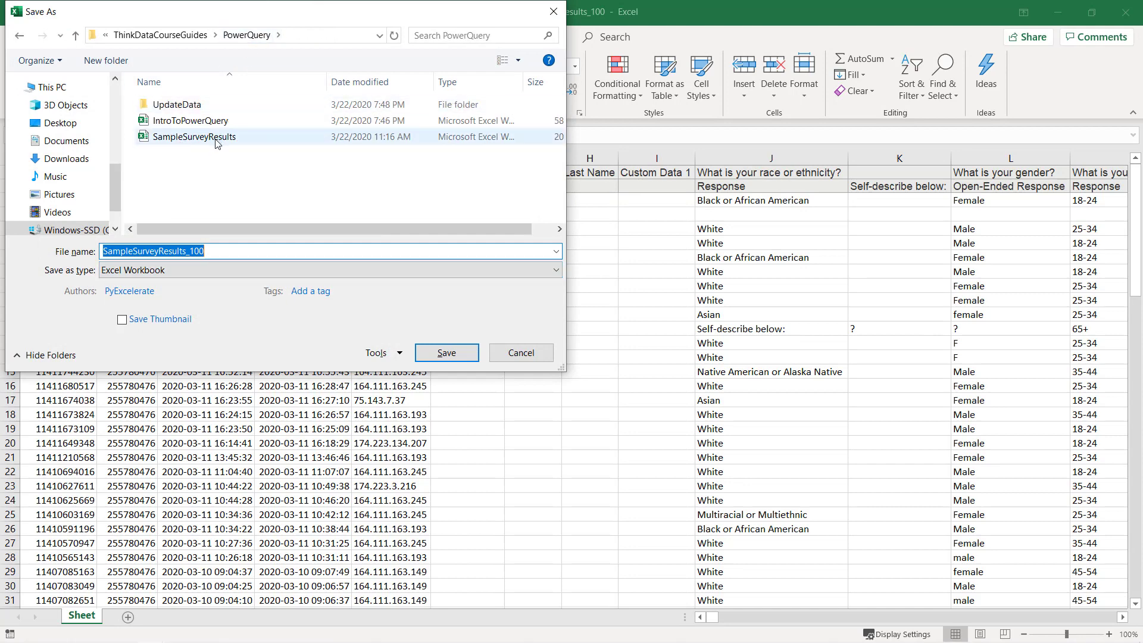
pyautogui.click(194, 135)
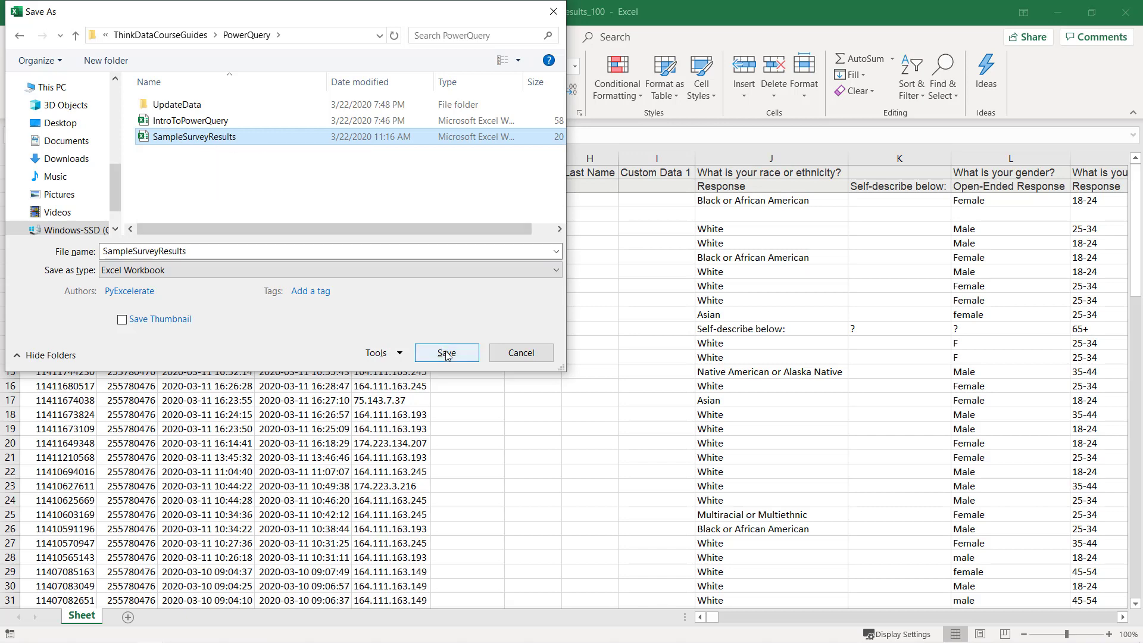
pyautogui.click(447, 352)
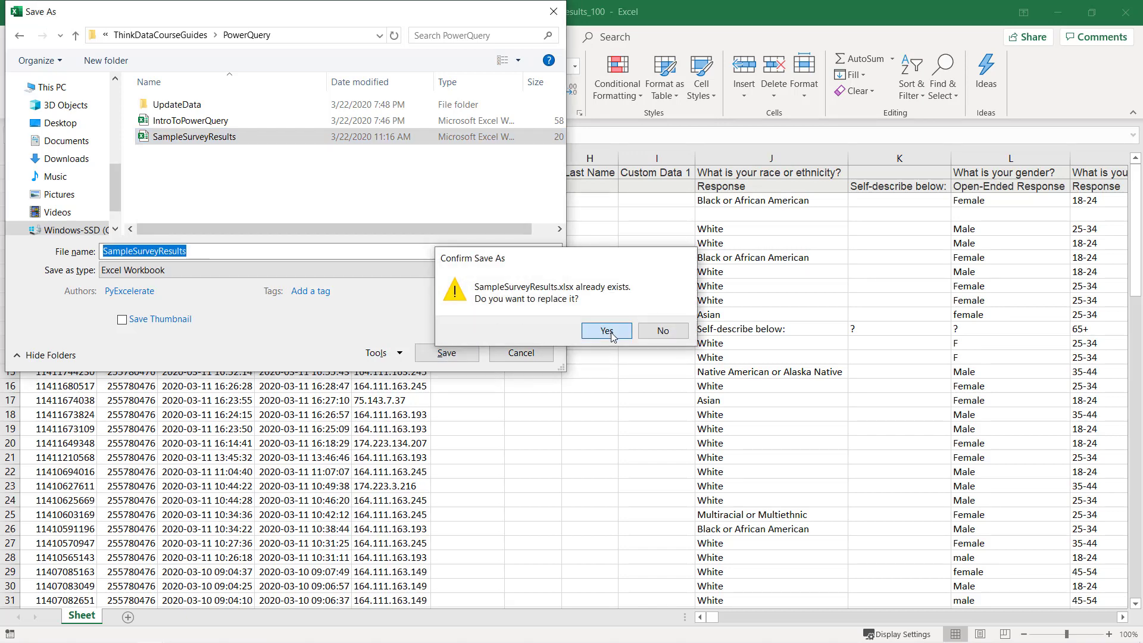
pyautogui.click(607, 330)
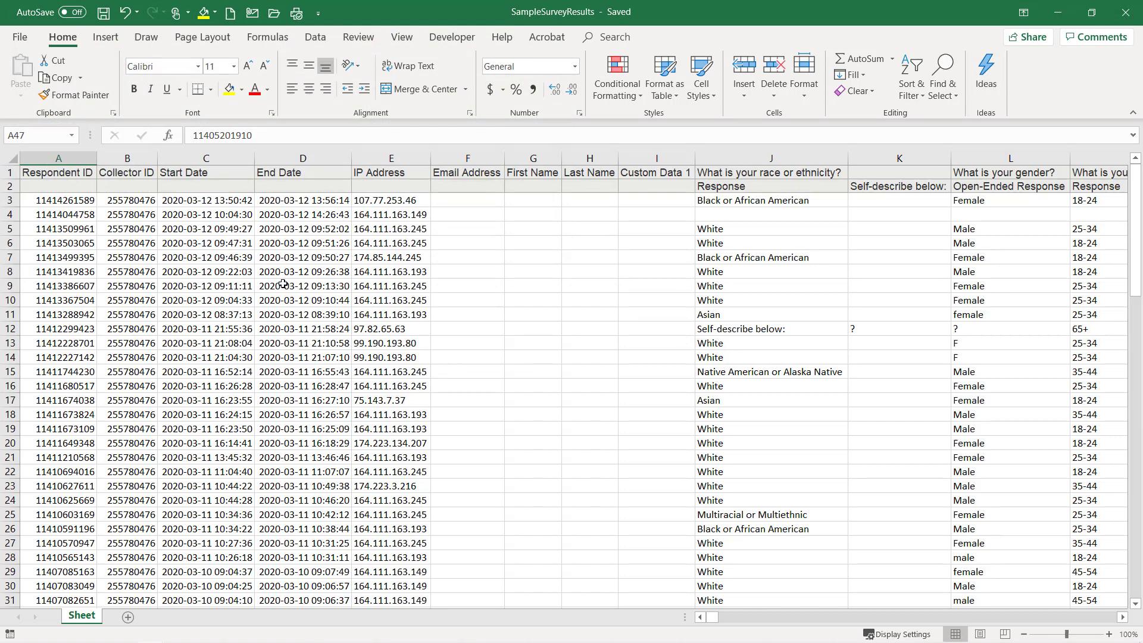
pyautogui.click(57, 158)
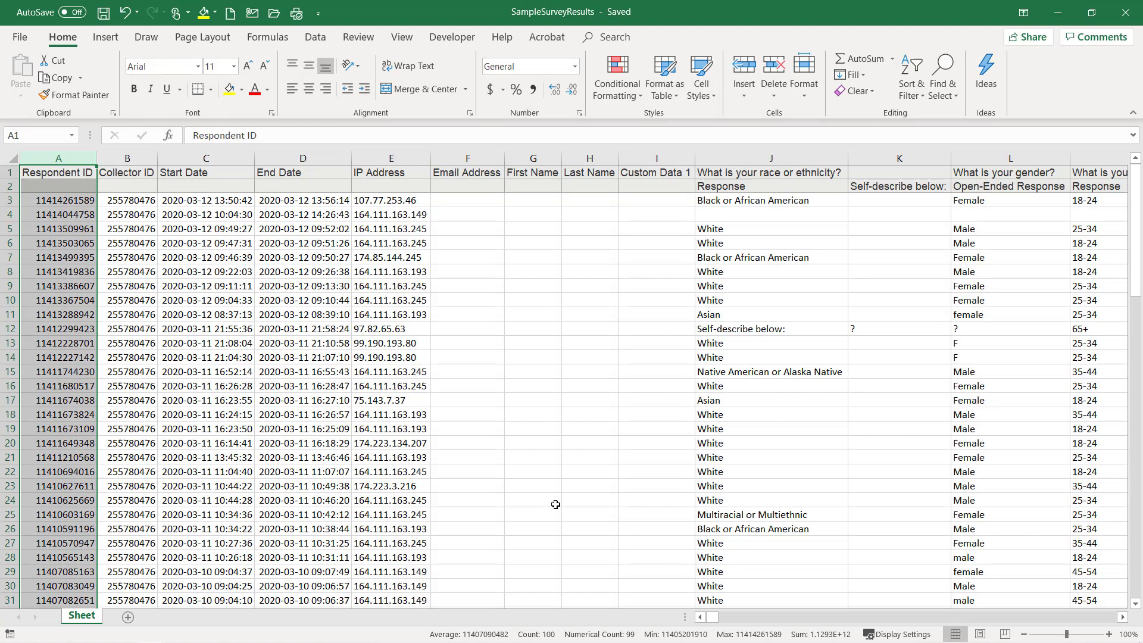
pyautogui.moveTo(592, 598)
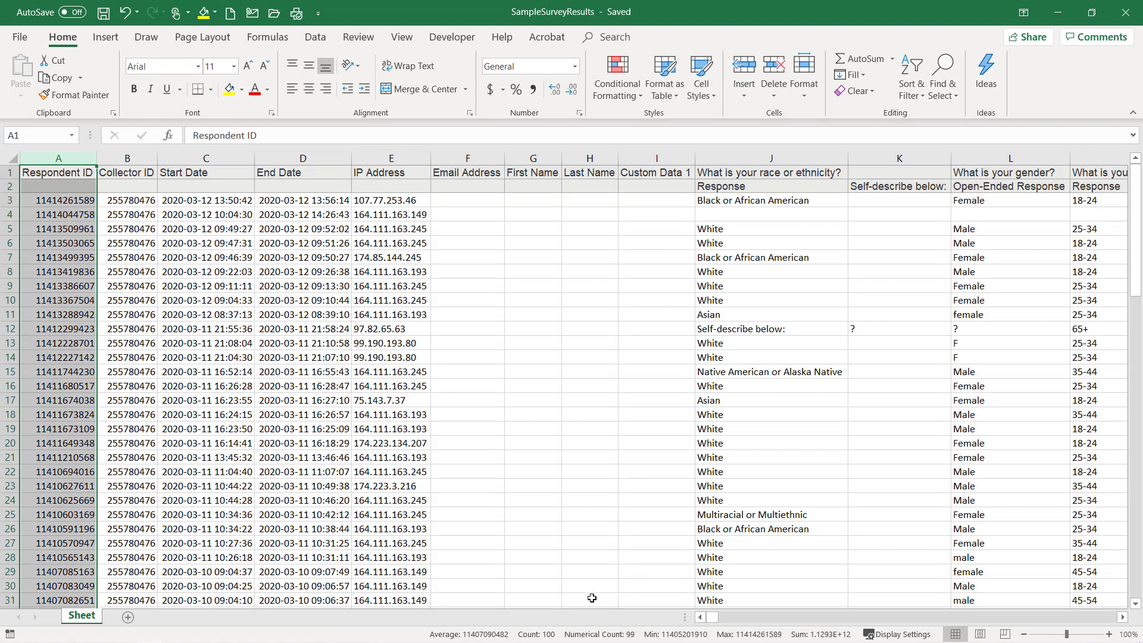
pyautogui.moveTo(536, 635)
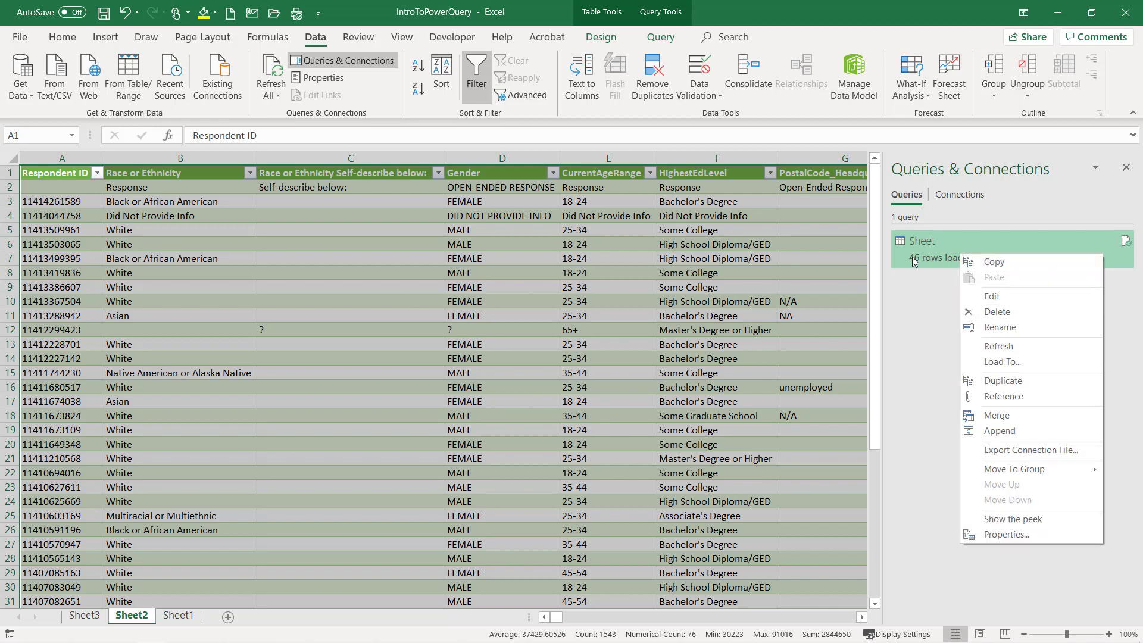
# Refresh the Sheet query to 100 rows and the Sheet3 pivot table and pie chart to 99 respondents.
pyautogui.click(1000, 345)
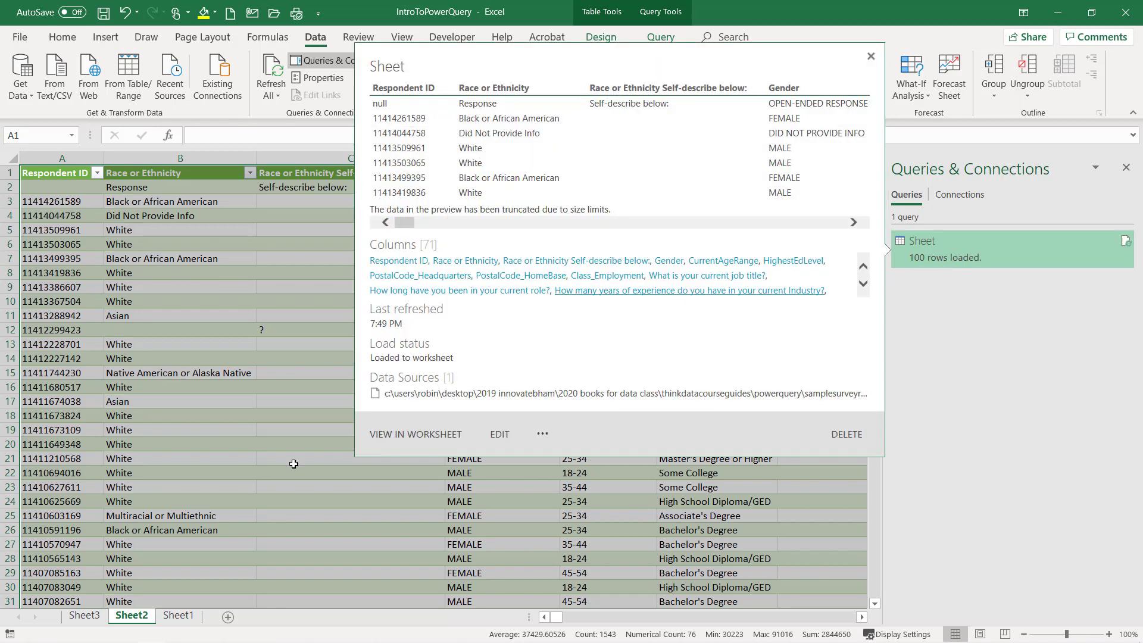
pyautogui.click(84, 615)
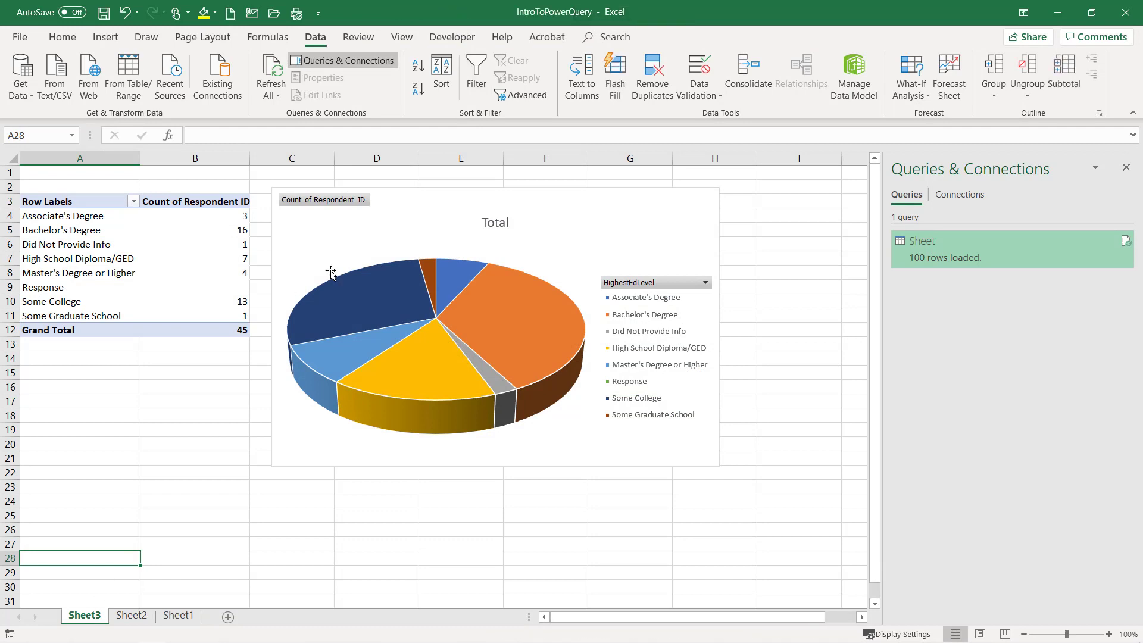
pyautogui.click(65, 244)
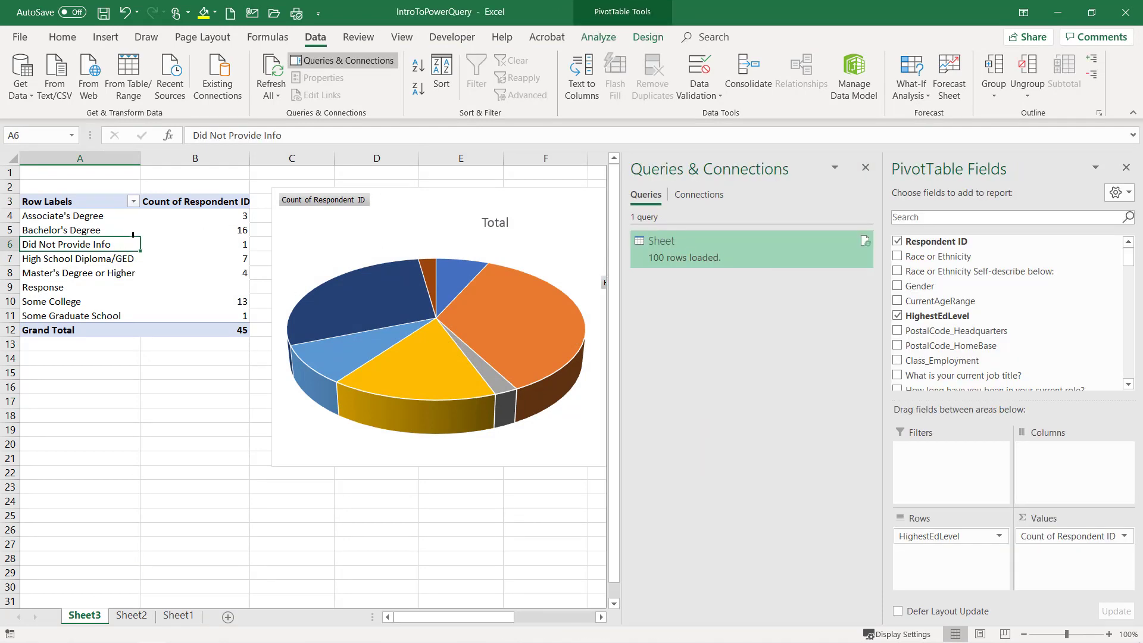
pyautogui.click(599, 36)
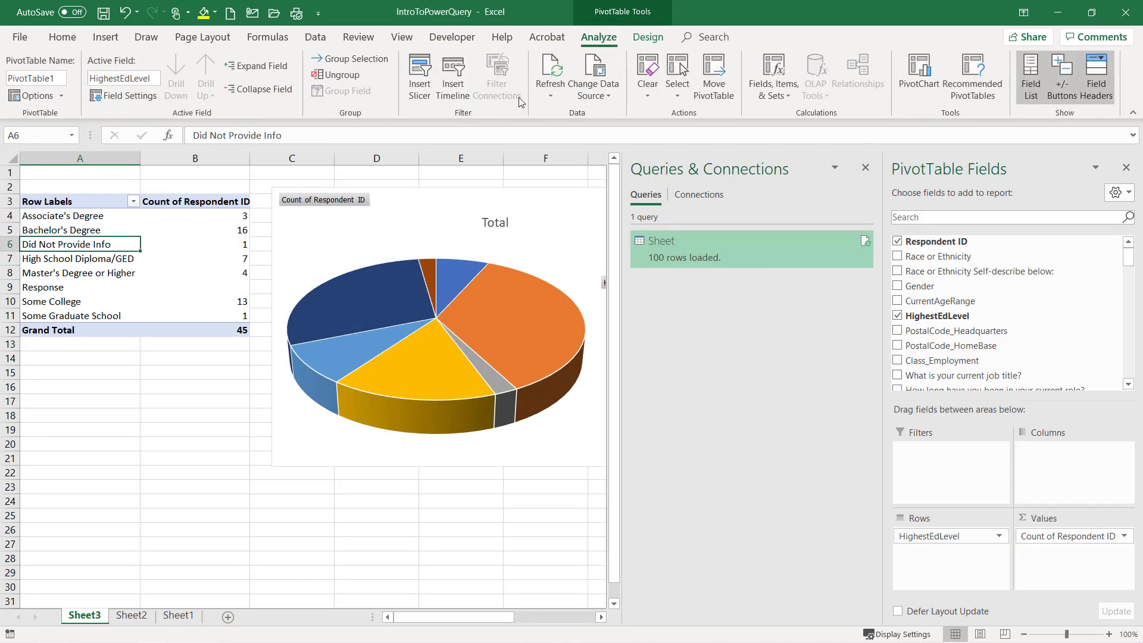
pyautogui.click(549, 69)
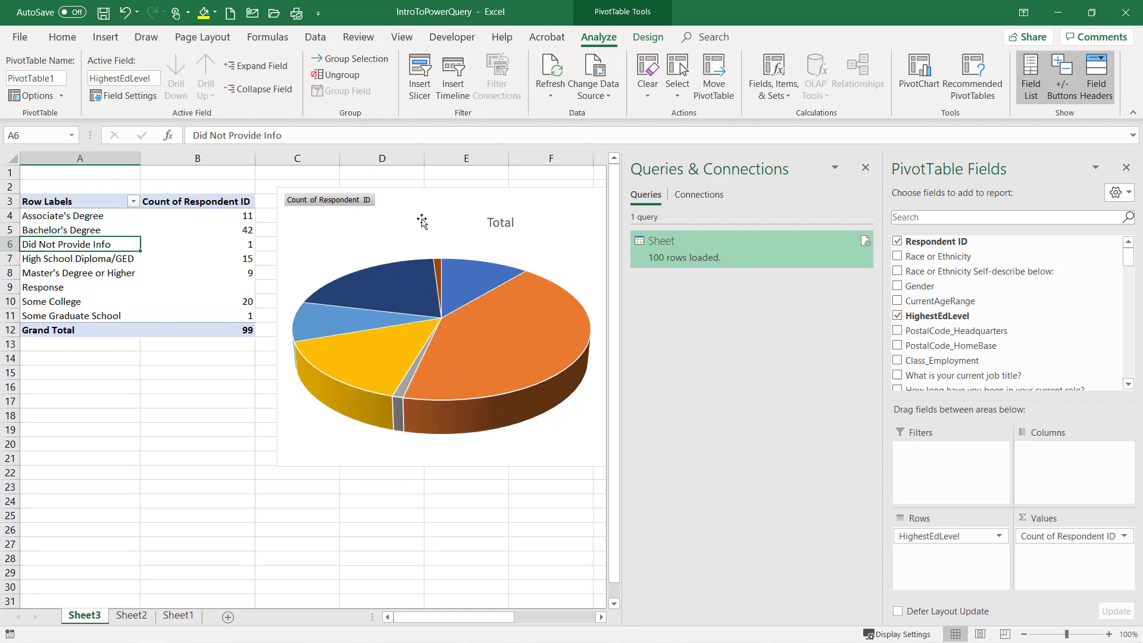
pyautogui.moveTo(526, 244)
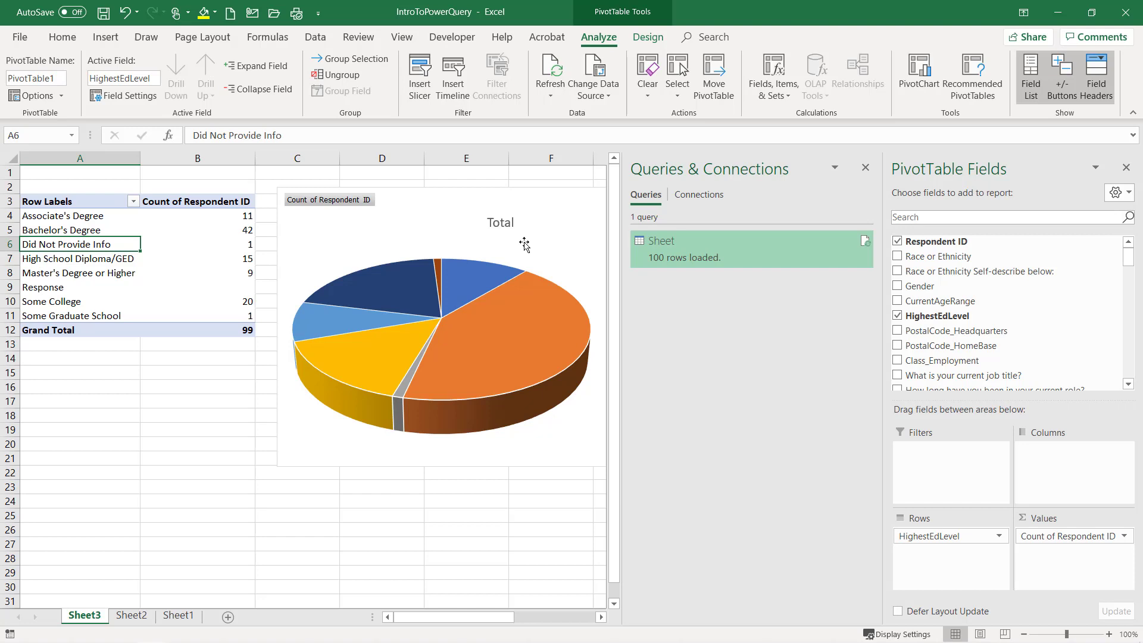
pyautogui.moveTo(365, 288)
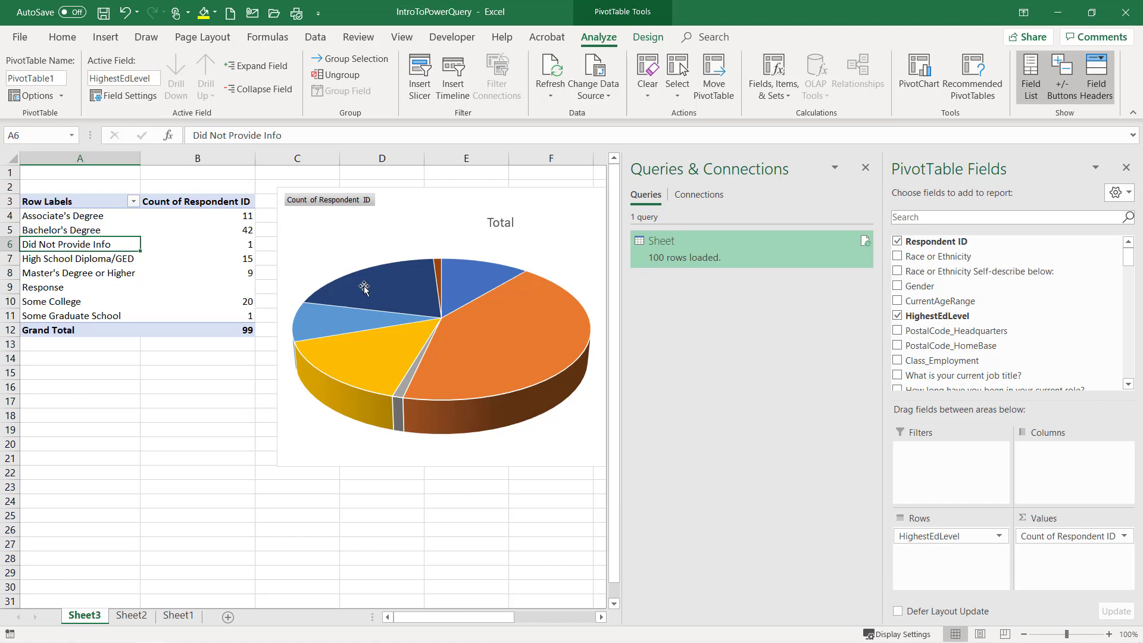
pyautogui.moveTo(471, 249)
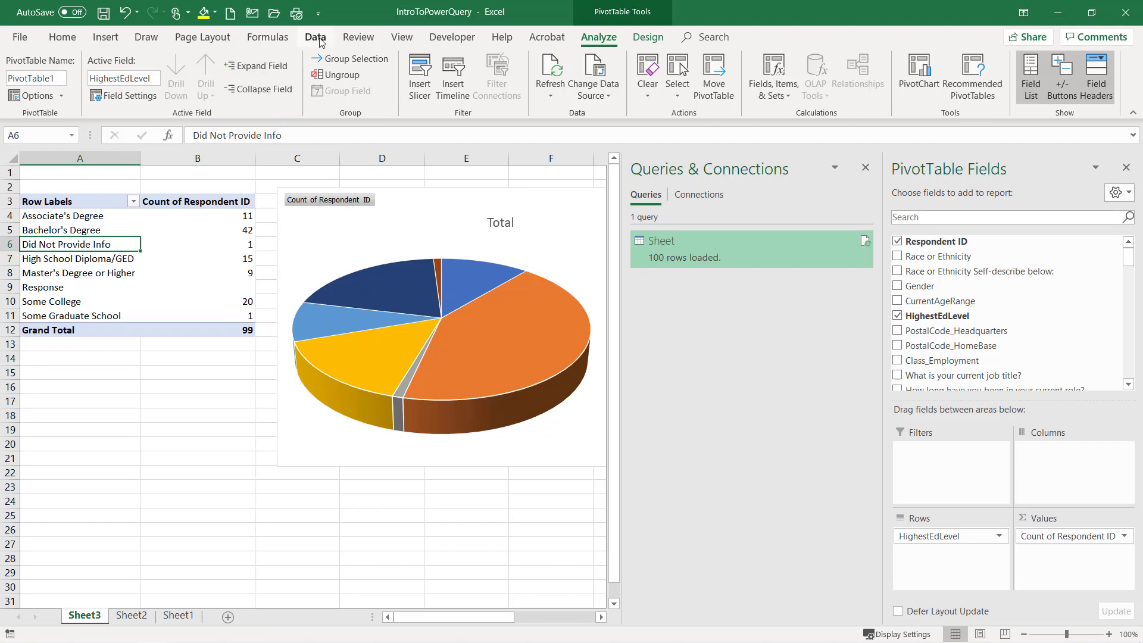
# Reopen the Sheet query in Power Query Editor and bring up its data source settings.
pyautogui.rightClick(729, 240)
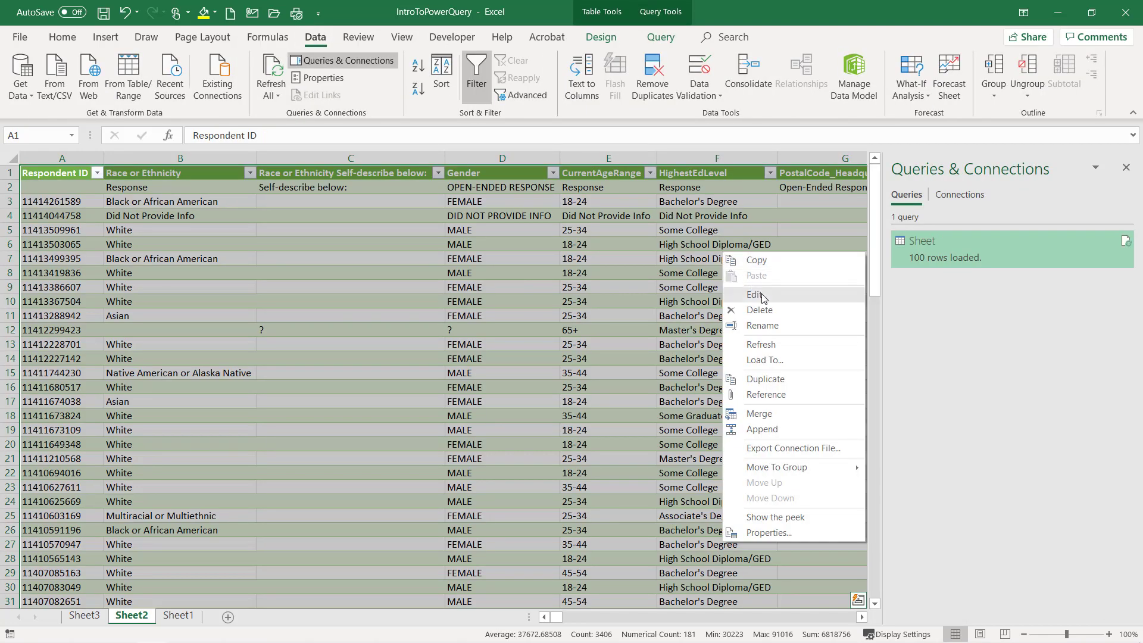
pyautogui.click(755, 295)
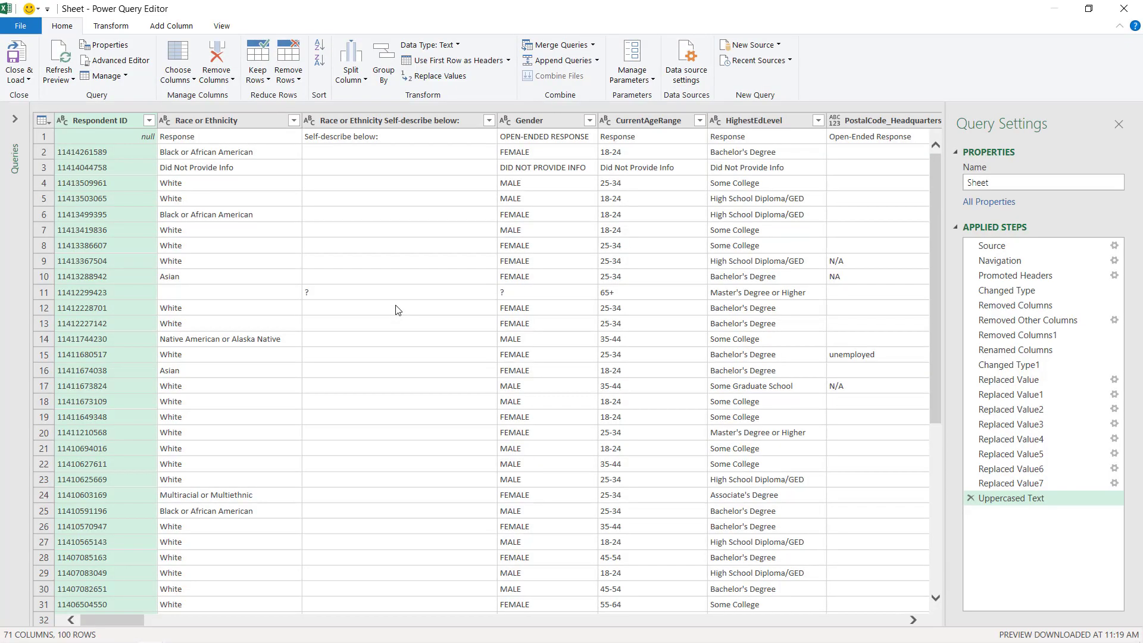
pyautogui.click(686, 60)
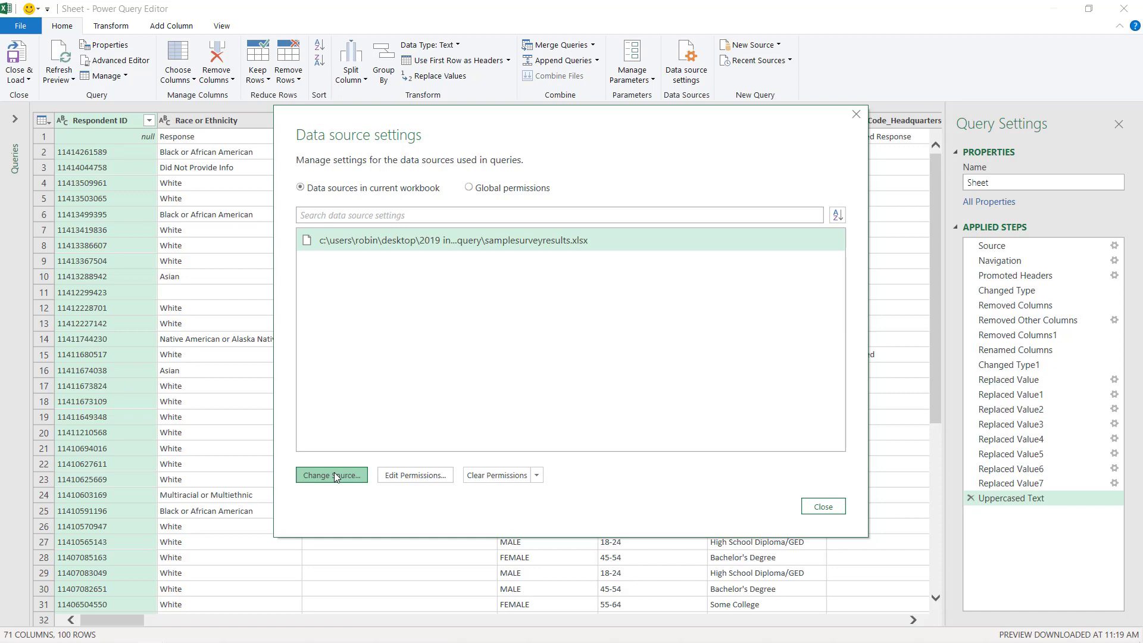
# Change the query source to samplesurveyresults_250.xlsx from the UpdateData folder.
pyautogui.click(331, 475)
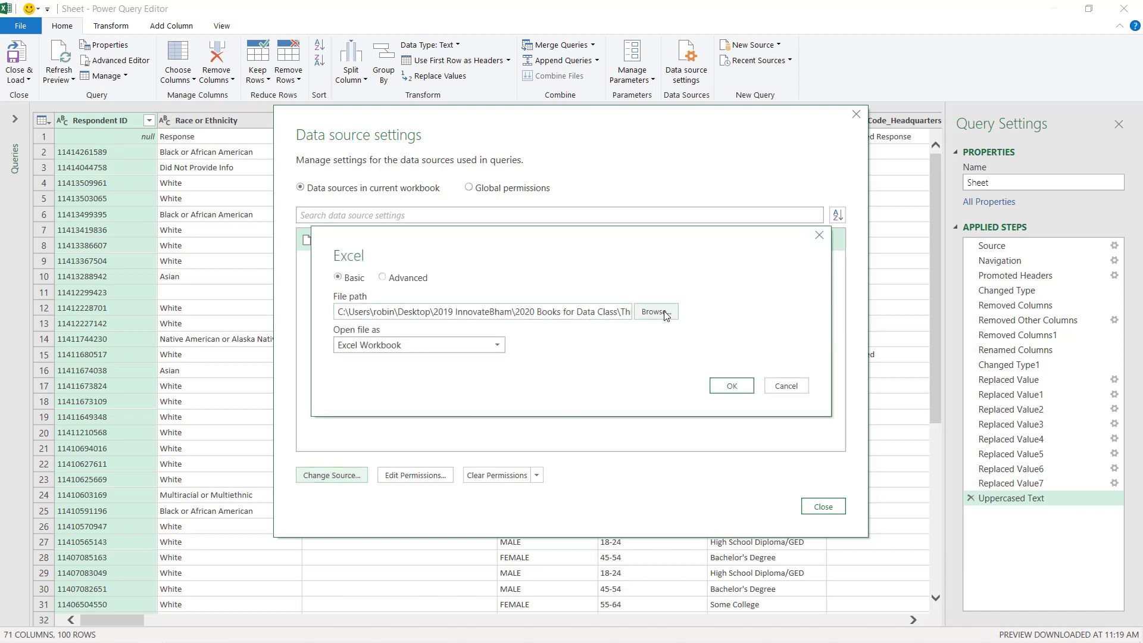
pyautogui.click(655, 310)
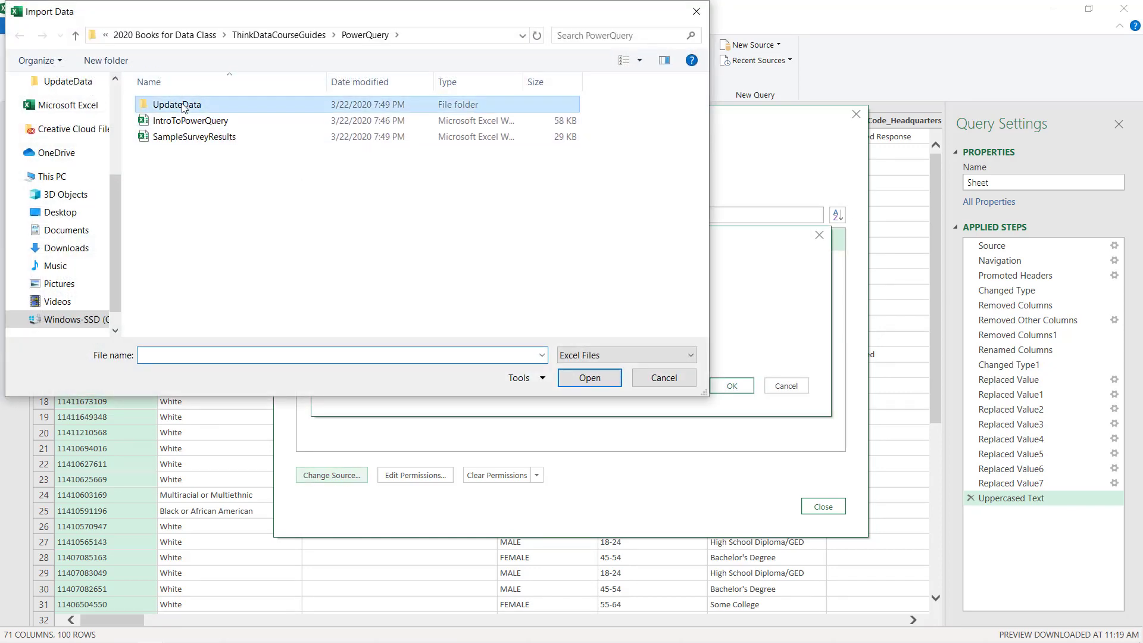
pyautogui.doubleClick(177, 105)
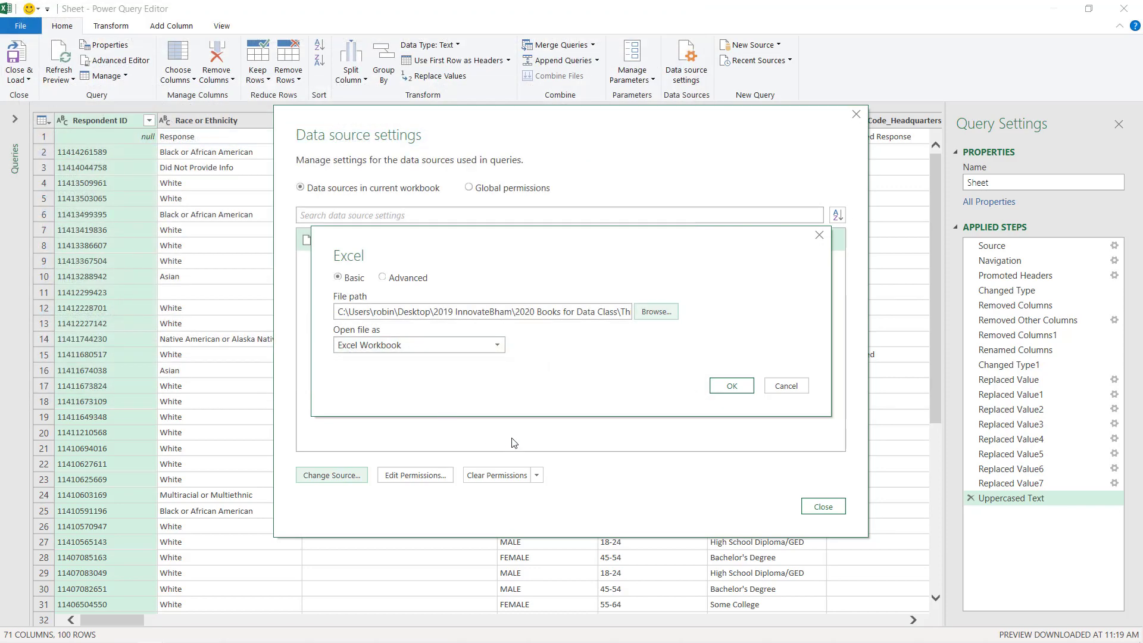
pyautogui.moveTo(609, 411)
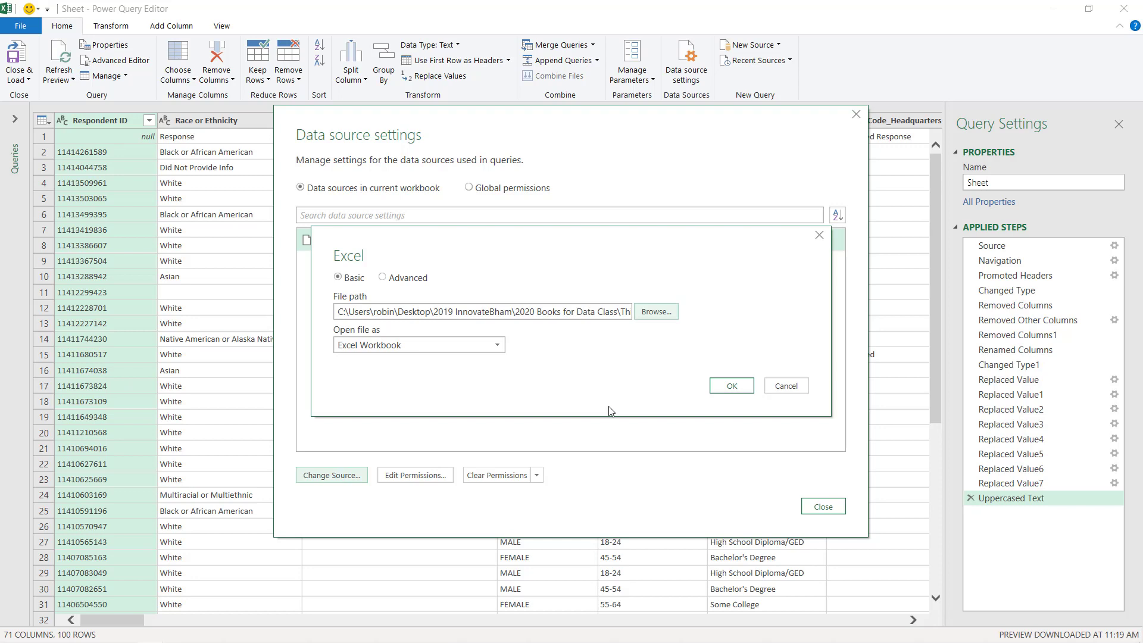
pyautogui.click(730, 385)
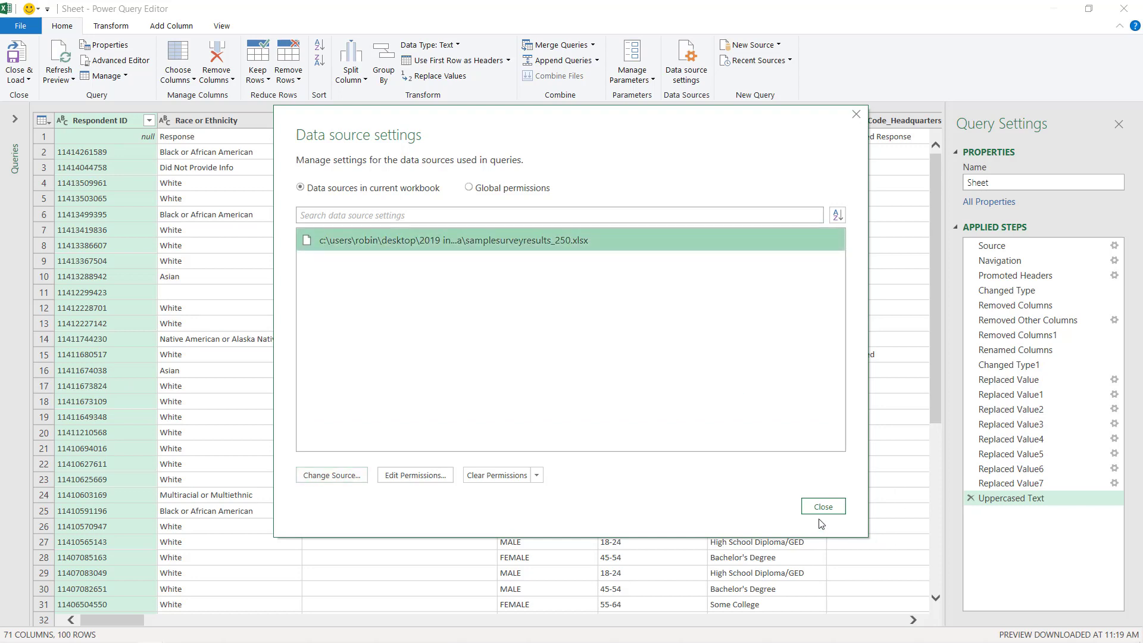
pyautogui.click(822, 506)
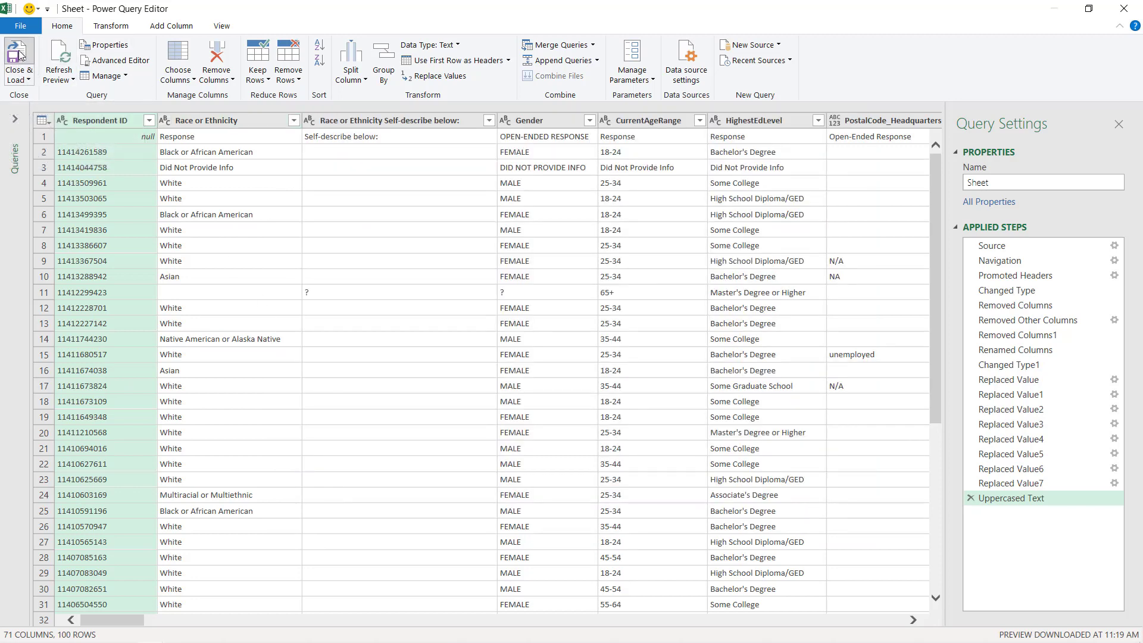
# Close & Load the 256-row query and Refresh All so the pivot table and chart total 255.
pyautogui.click(18, 62)
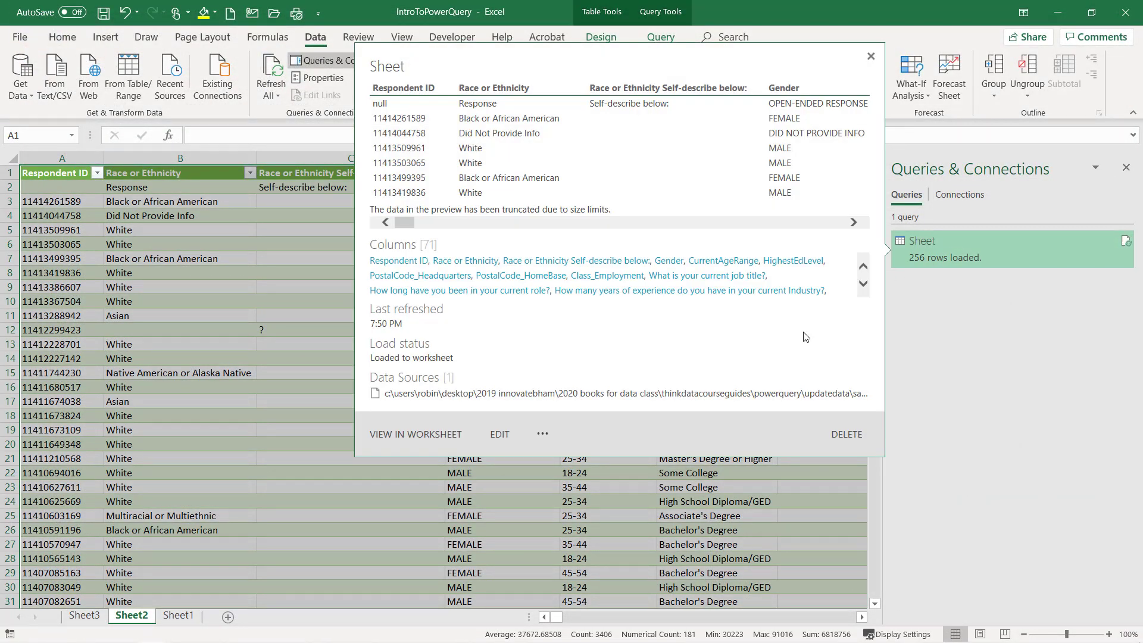
pyautogui.click(84, 615)
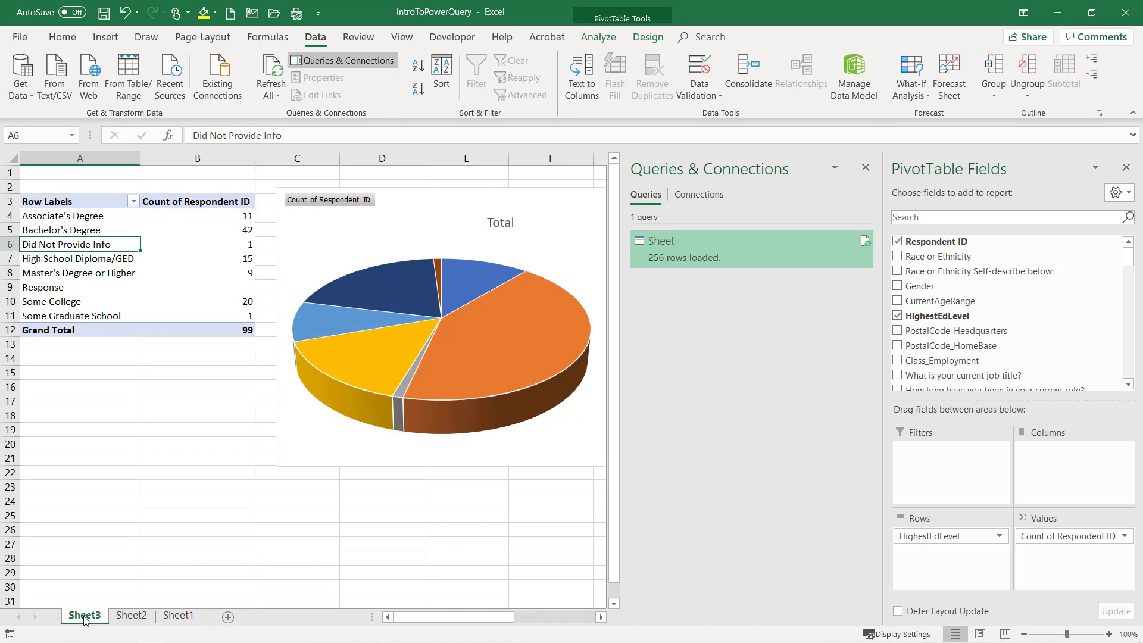
pyautogui.click(270, 69)
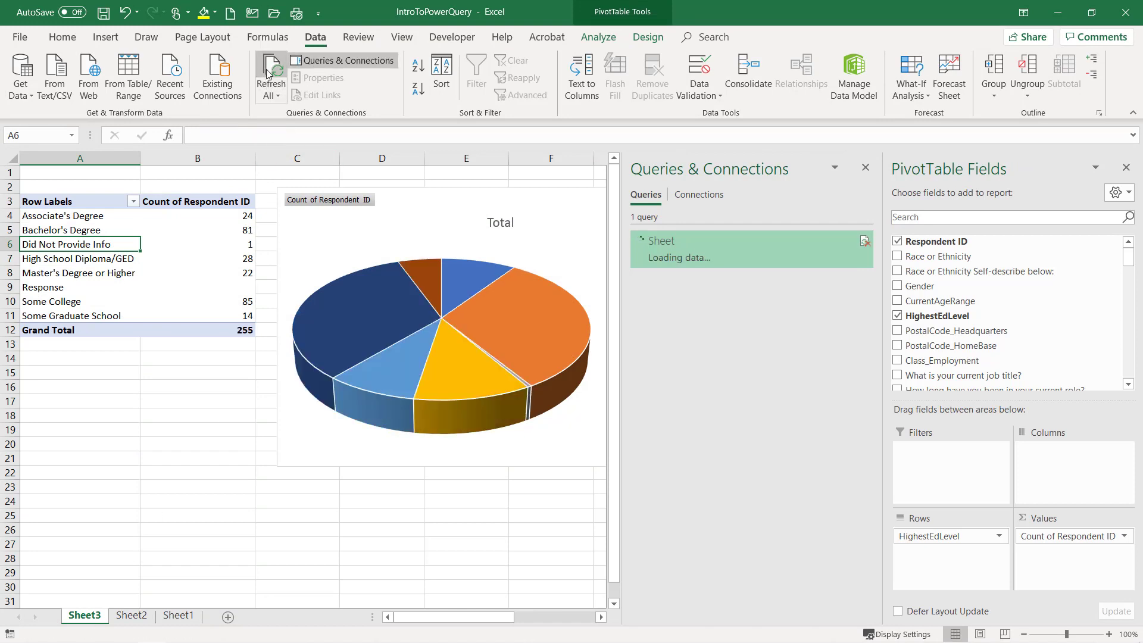
pyautogui.click(270, 69)
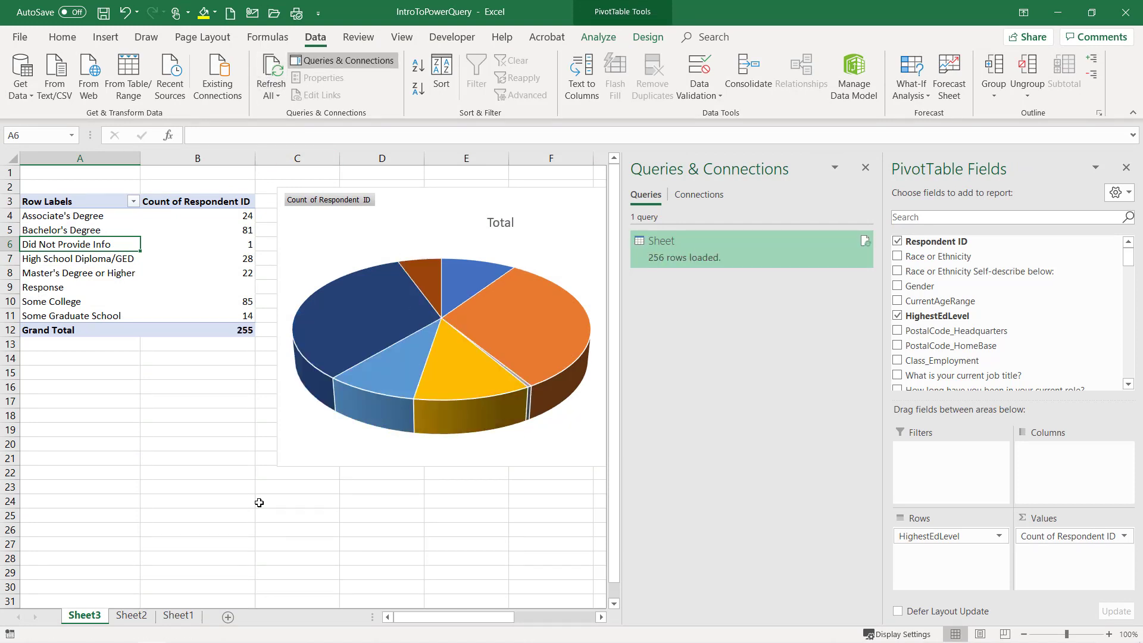